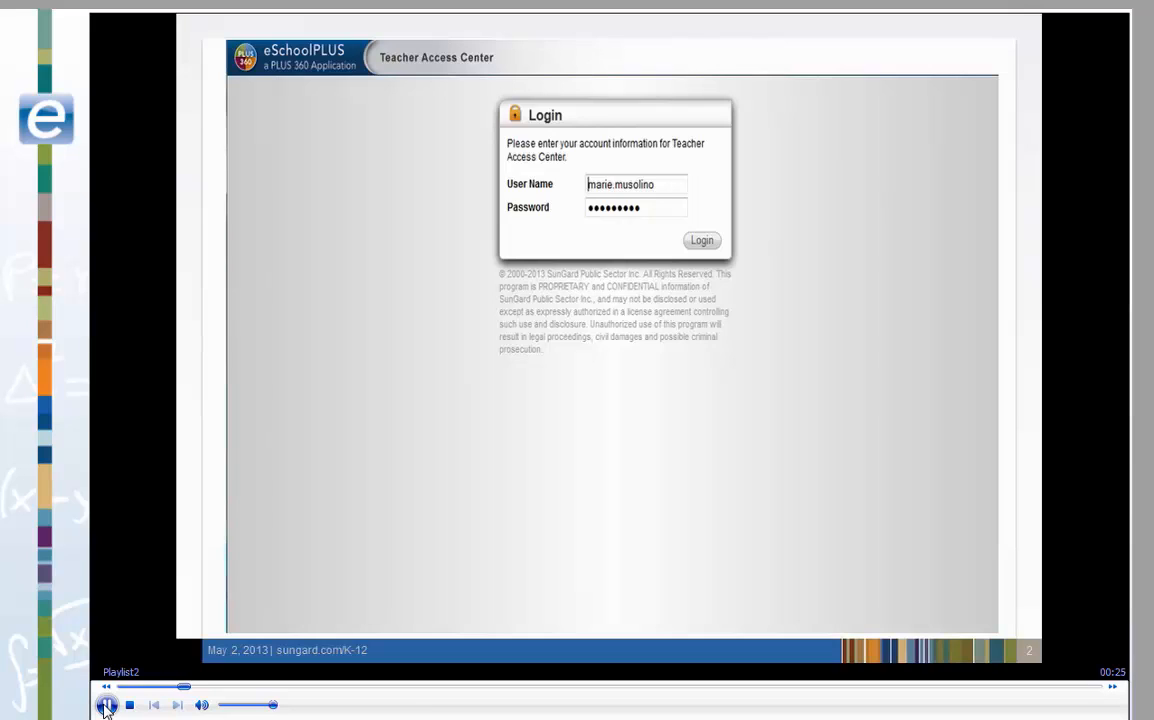
Sign in to Teacher Access Center and reach the home page listing My Classes.
click(700, 240)
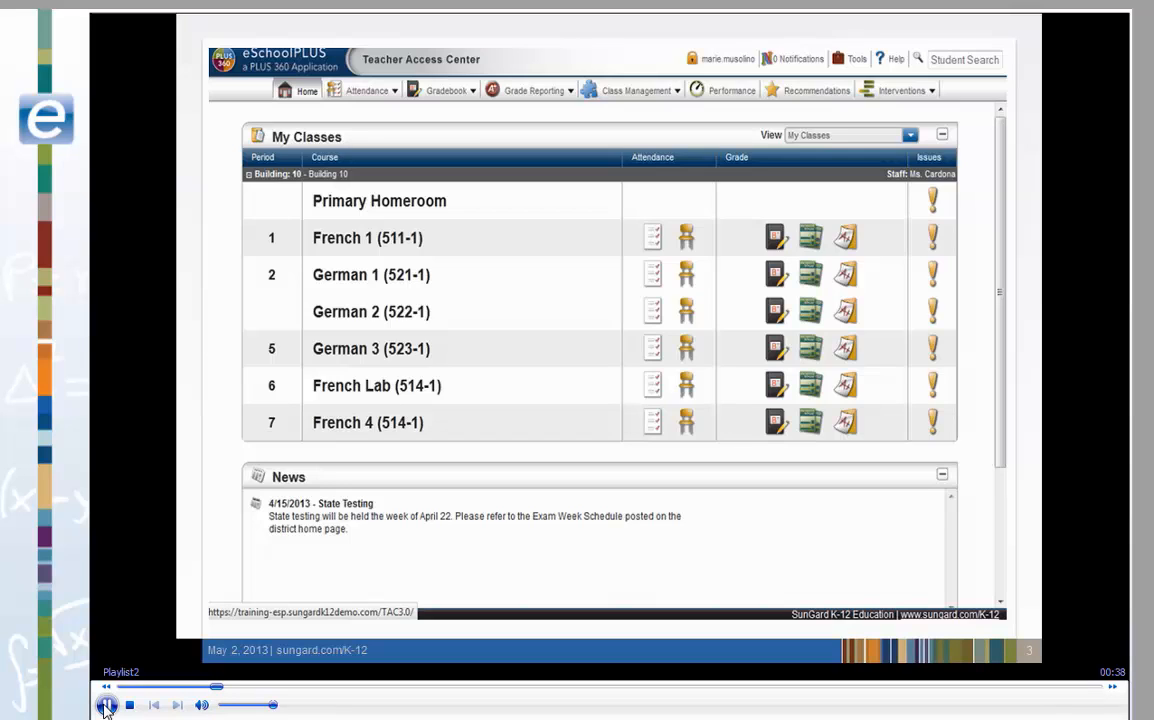
Show the Gradebook menu with its Entry and Setup choices.
click(450, 100)
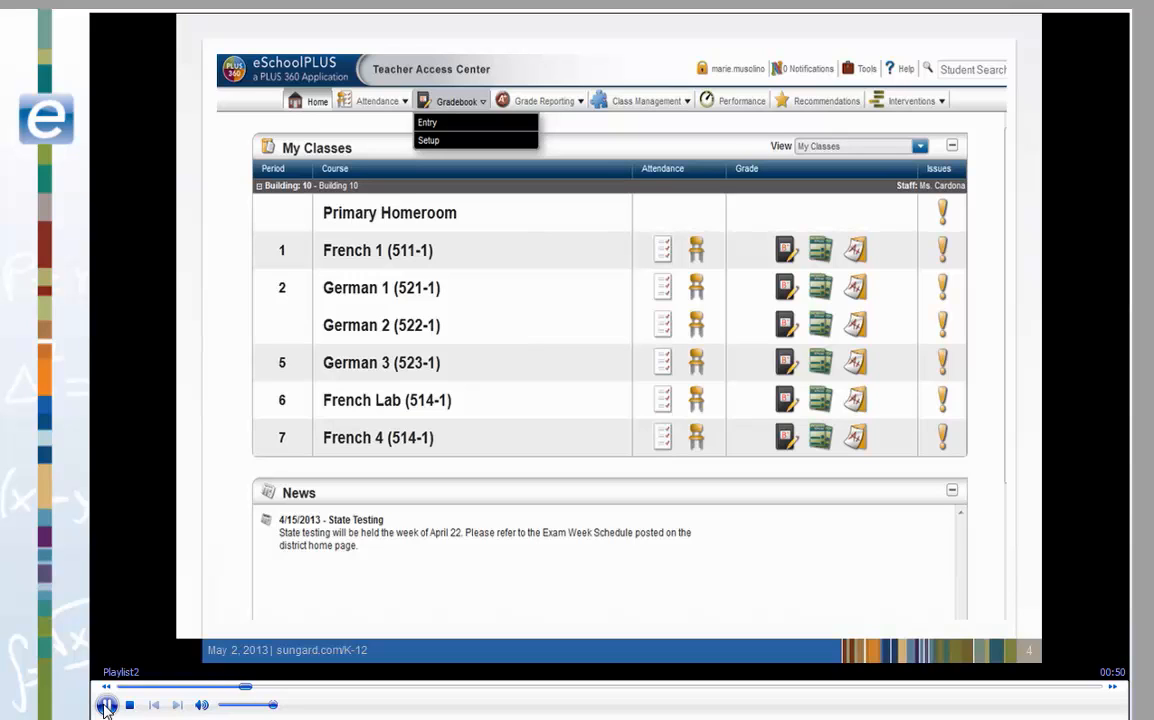
Open Gradebook Setup for French 1 (511-1) with its Categories and weights.
click(428, 140)
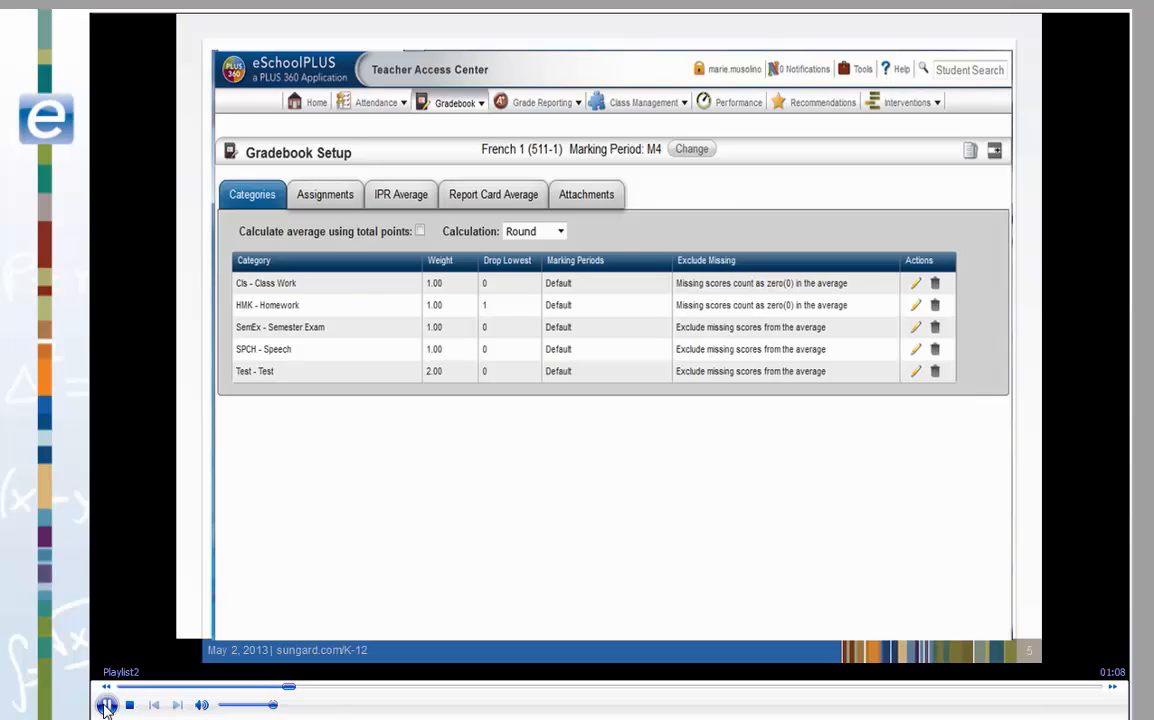
click(106, 704)
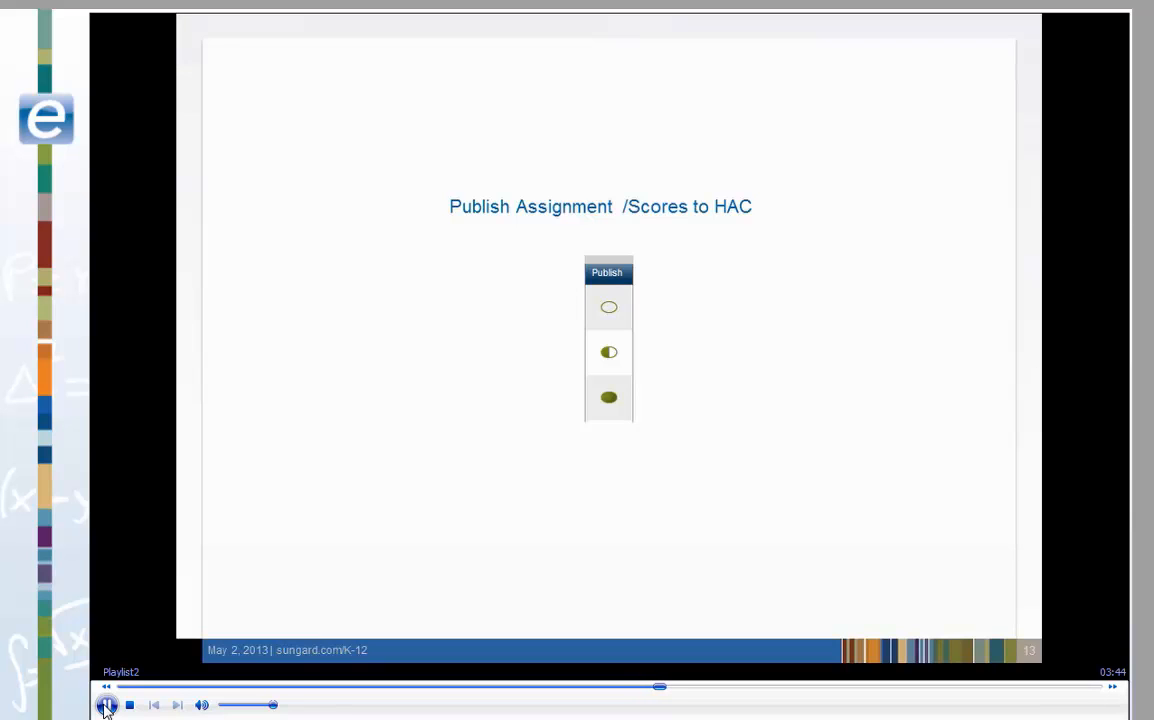
Advance to the slide on the Publish column icons for assignments and scores.
click(108, 704)
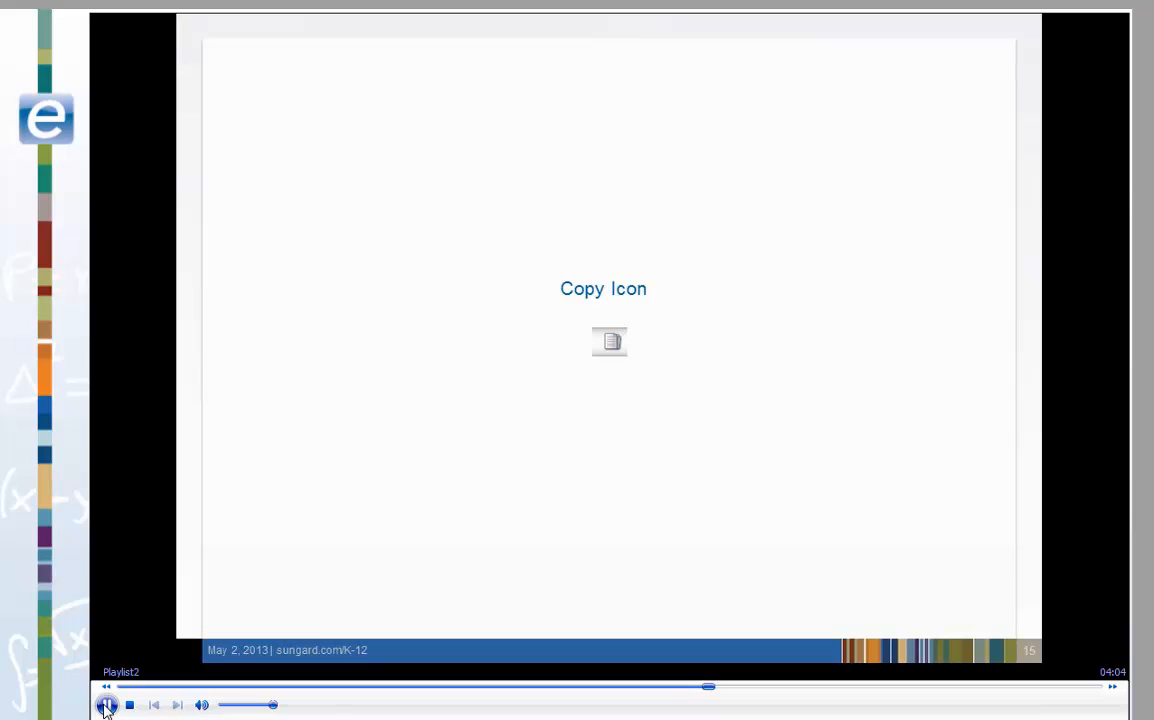
Advance to the slide explaining the Copy icon for assignments.
click(108, 704)
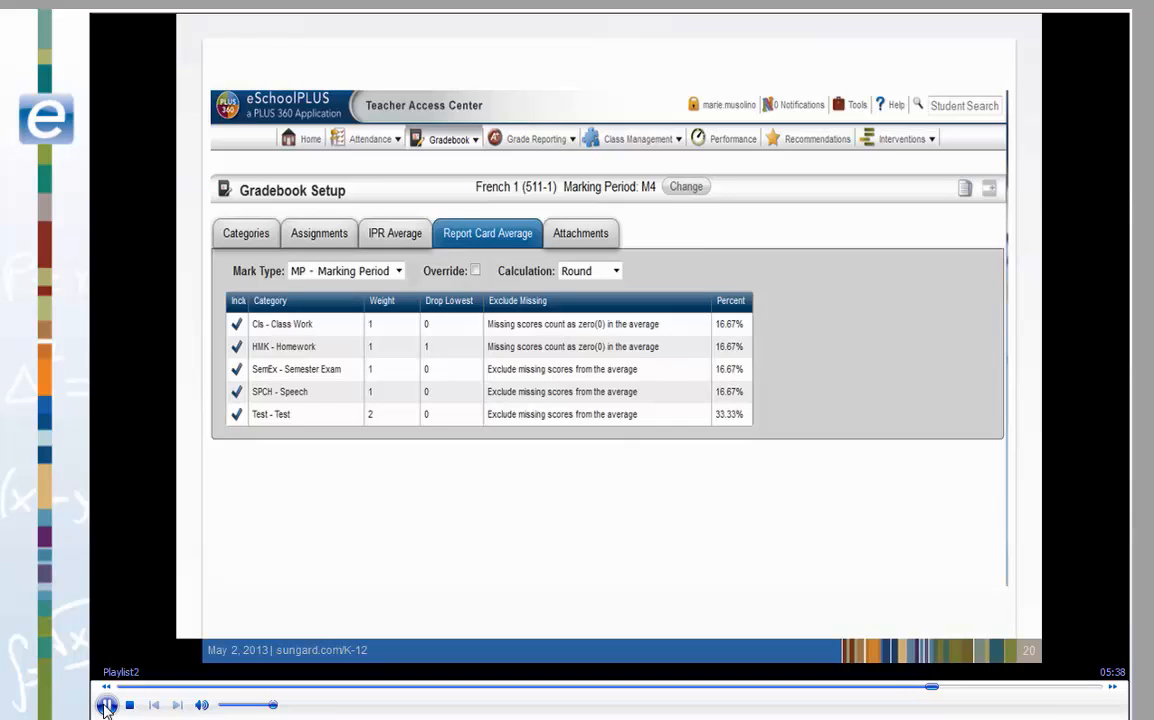
Enable Override on Report Card Average, then move to the French 1 gradebook Attachments.
click(476, 272)
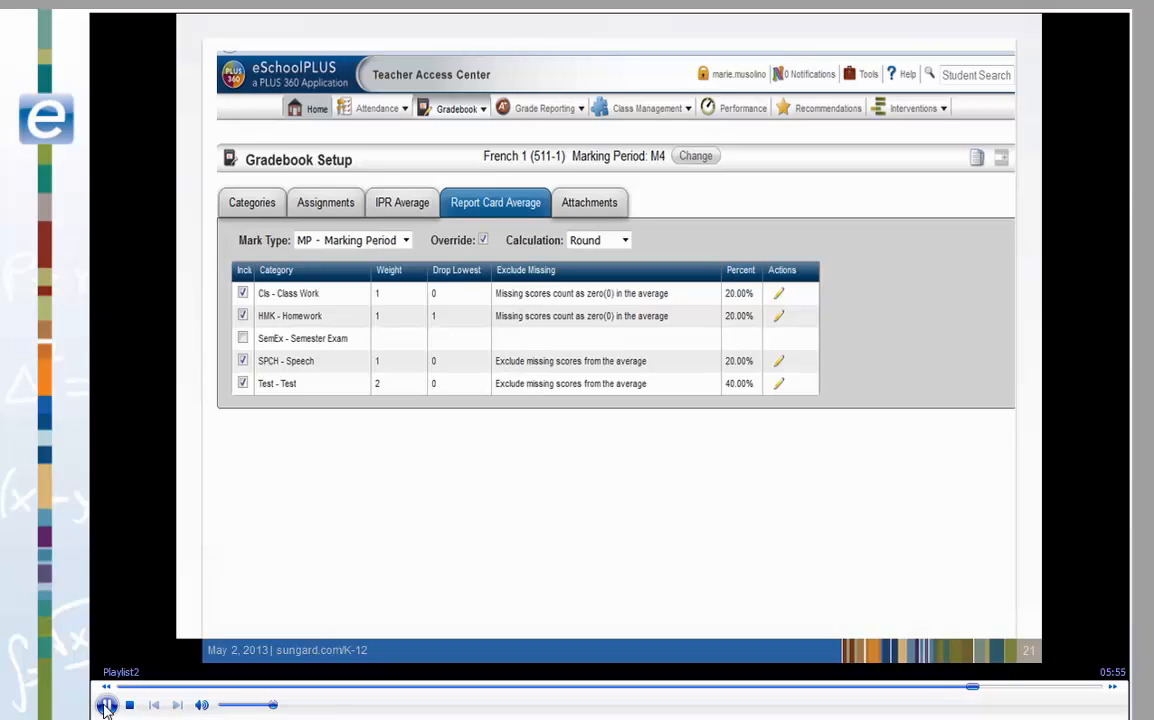
click(588, 202)
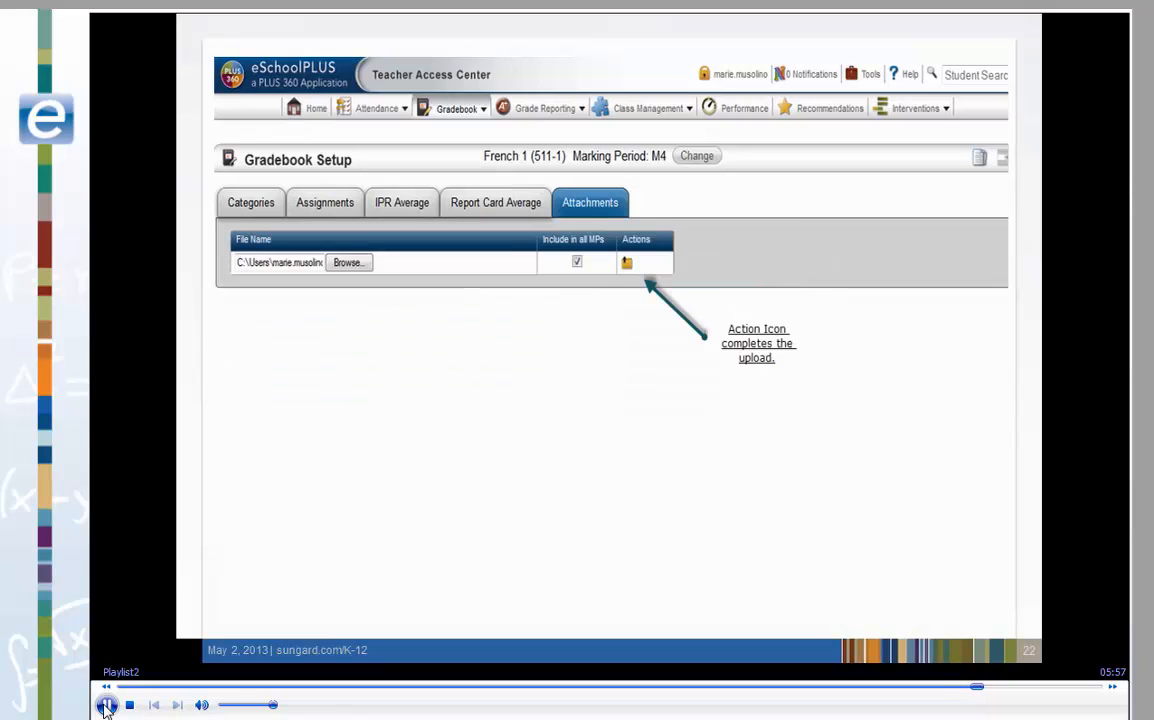